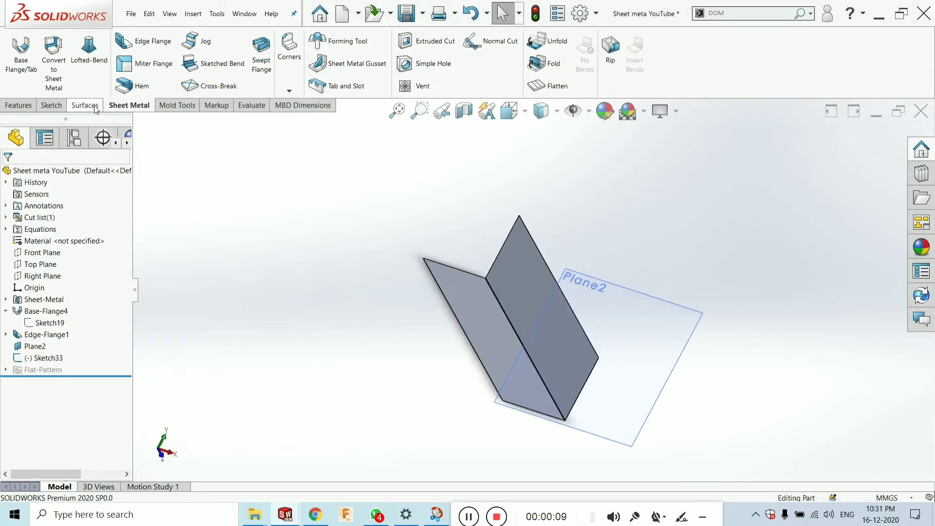
{"action": "mouse_move", "coordinate": [149, 56]}
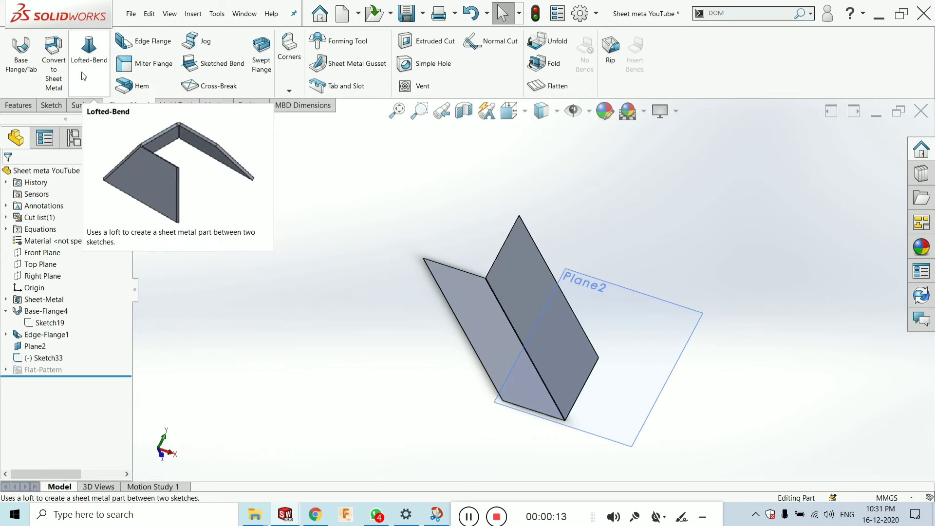
{"action": "mouse_move", "coordinate": [18, 51]}
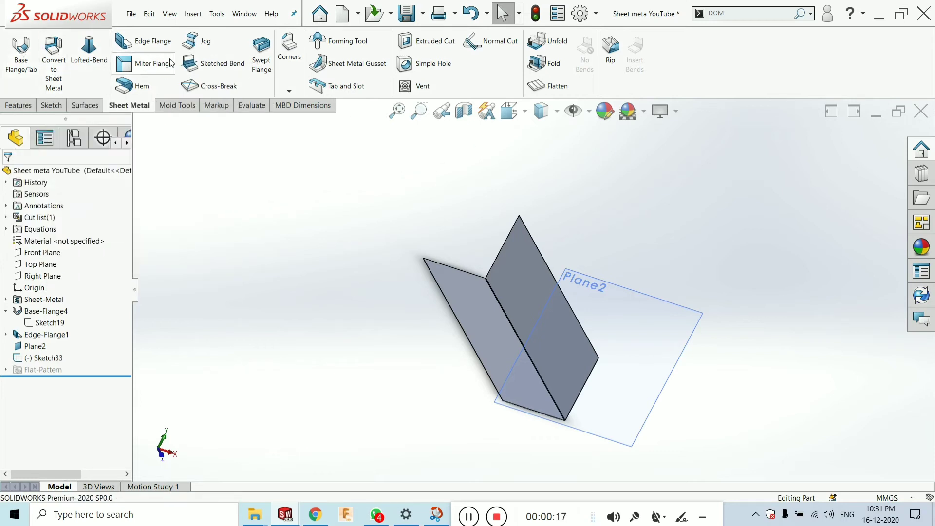
{"action": "mouse_move", "coordinate": [155, 71]}
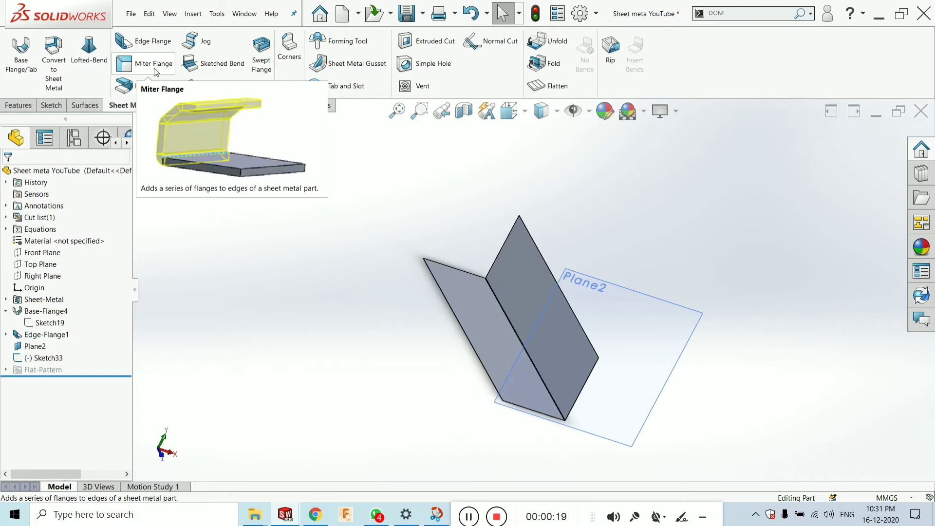
{"action": "mouse_move", "coordinate": [480, 374]}
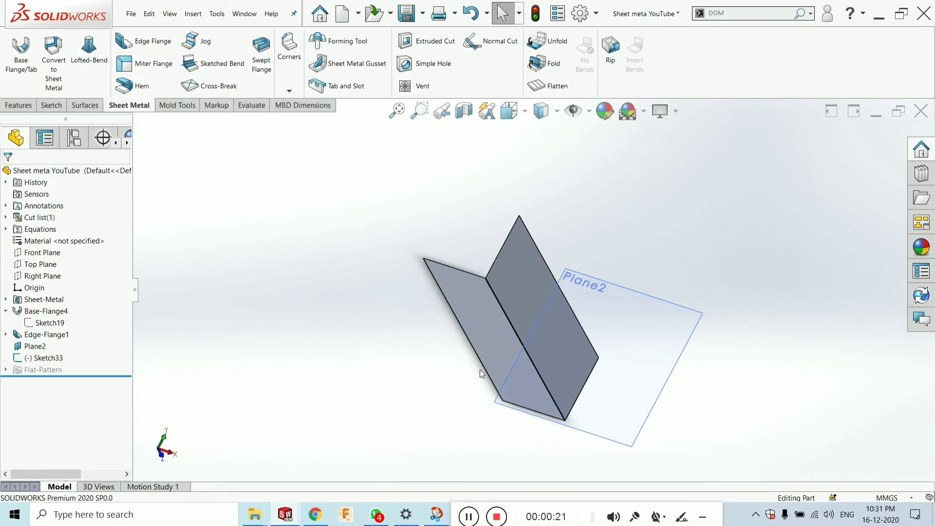
{"action": "mouse_move", "coordinate": [213, 98]}
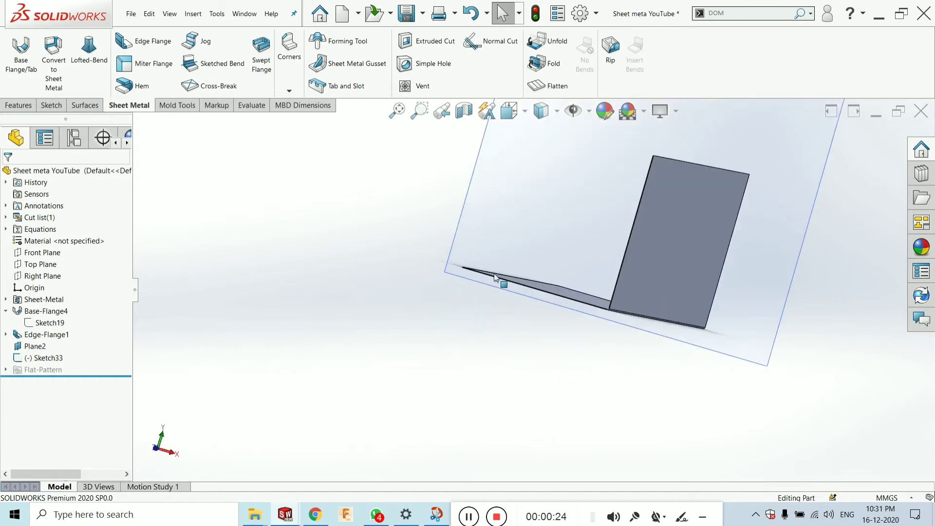
Edit the Sheet-Metal feature and replace the sheet thickness with 2000.00mm
{"action": "left_click_drag", "start_coordinate": [501, 281], "coordinate": [588, 322]}
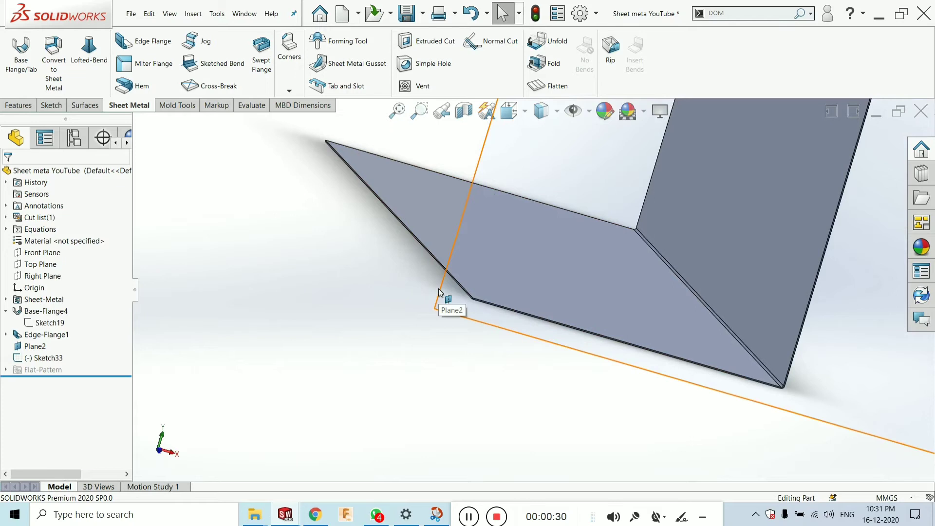
{"action": "left_click", "coordinate": [38, 300]}
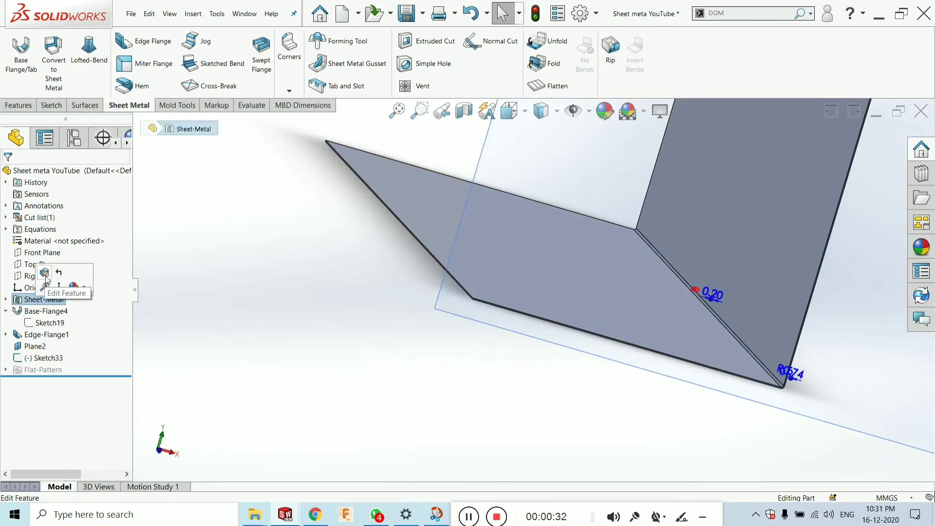
{"action": "left_click", "coordinate": [45, 273]}
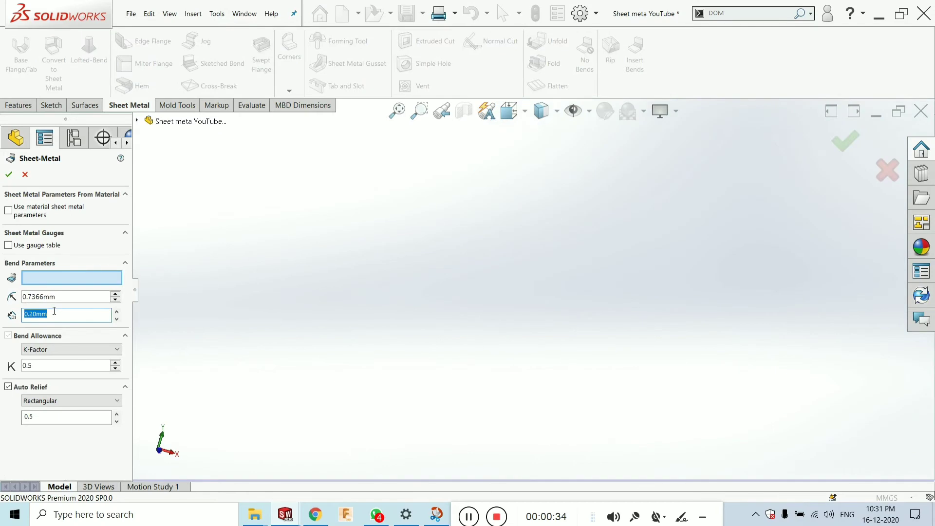
{"action": "left_click", "coordinate": [8, 174]}
{"action": "type", "text": "6"}
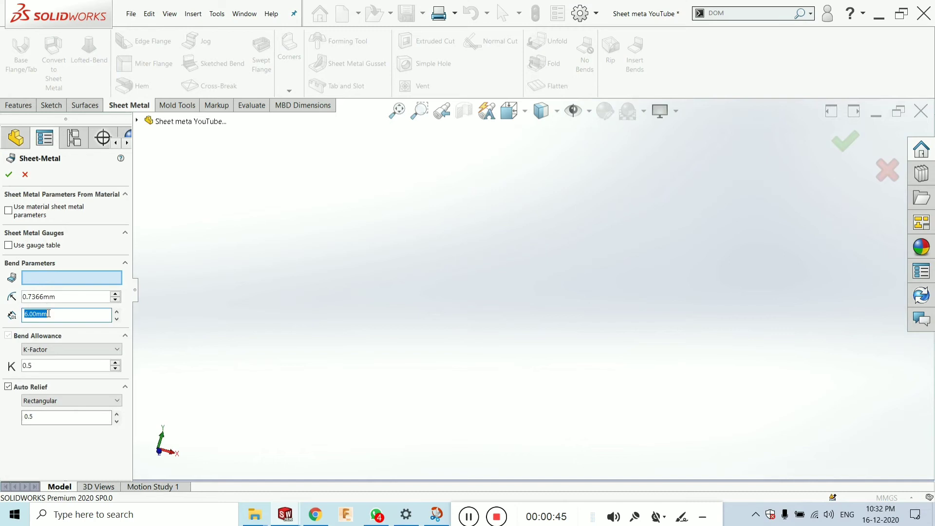
{"action": "left_click", "coordinate": [8, 175]}
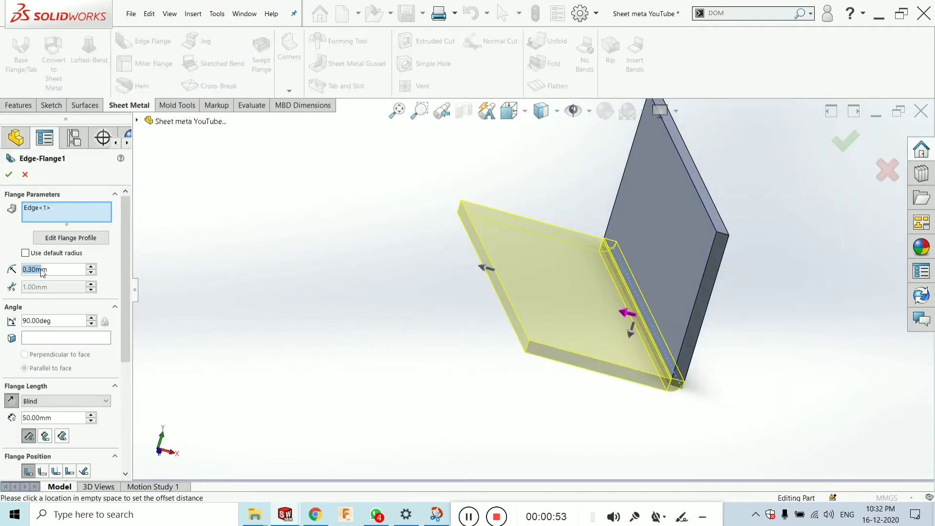
{"action": "type", "text": "2000.00mm"}
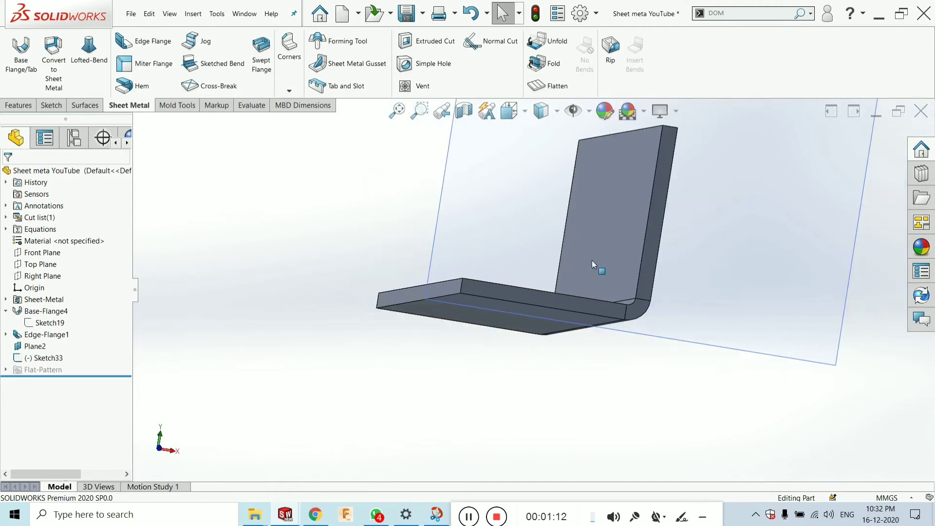
{"action": "mouse_move", "coordinate": [187, 87]}
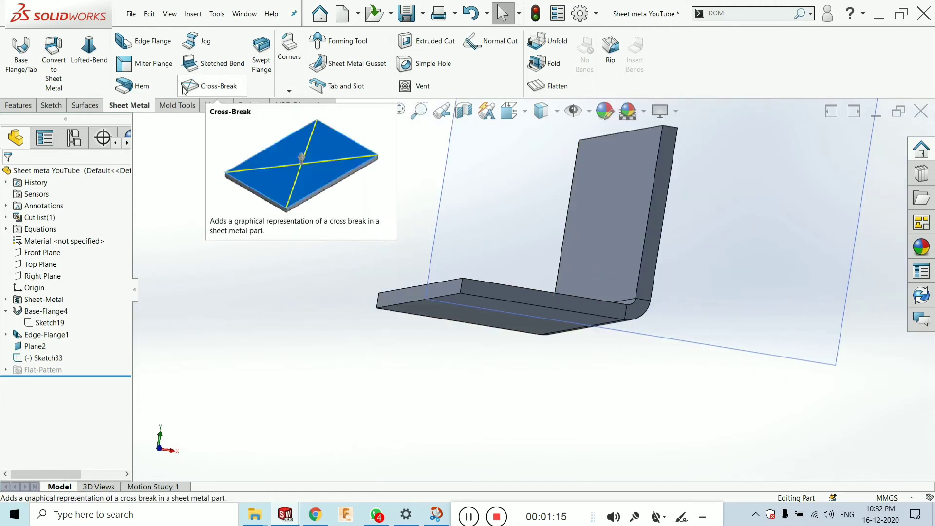
{"action": "mouse_move", "coordinate": [157, 72]}
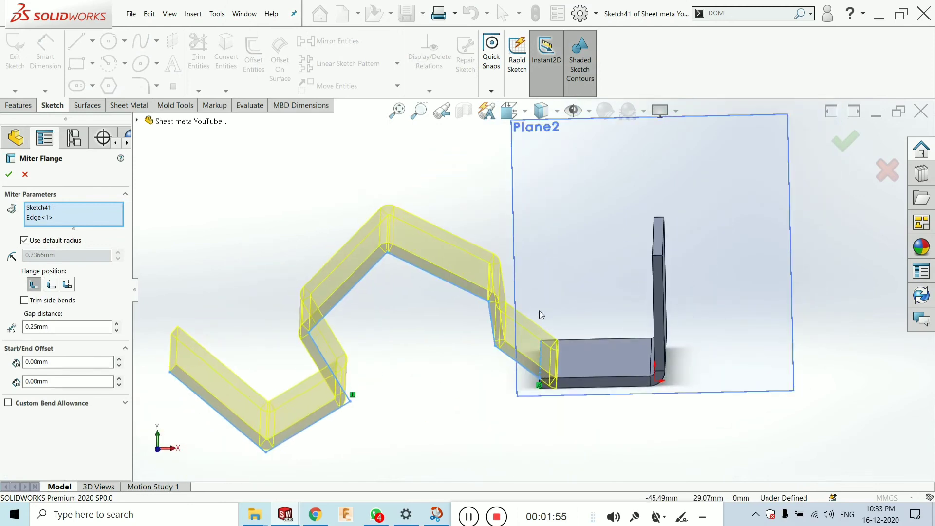
{"action": "mouse_move", "coordinate": [377, 283]}
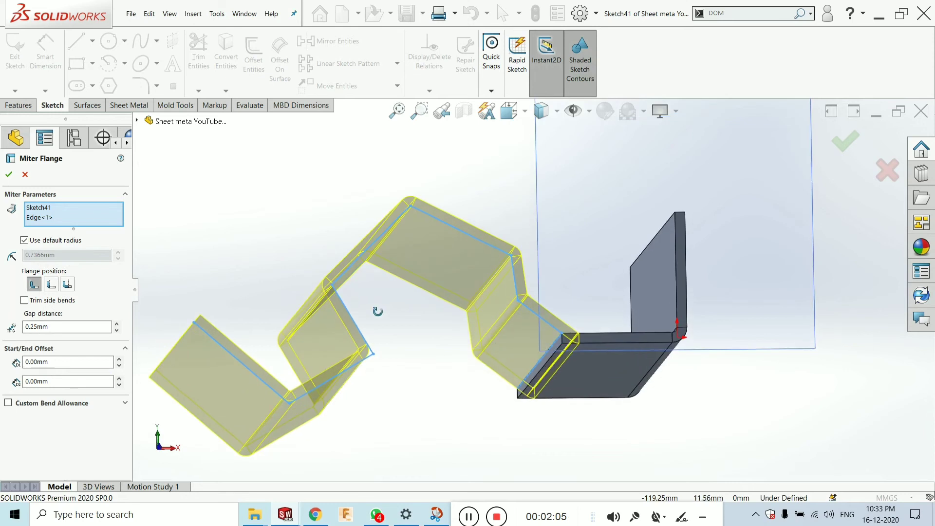
Set the miter flange gap to 1.00mm, custom bend radius 2.00mm, material outside
{"action": "left_click", "coordinate": [63, 327]}
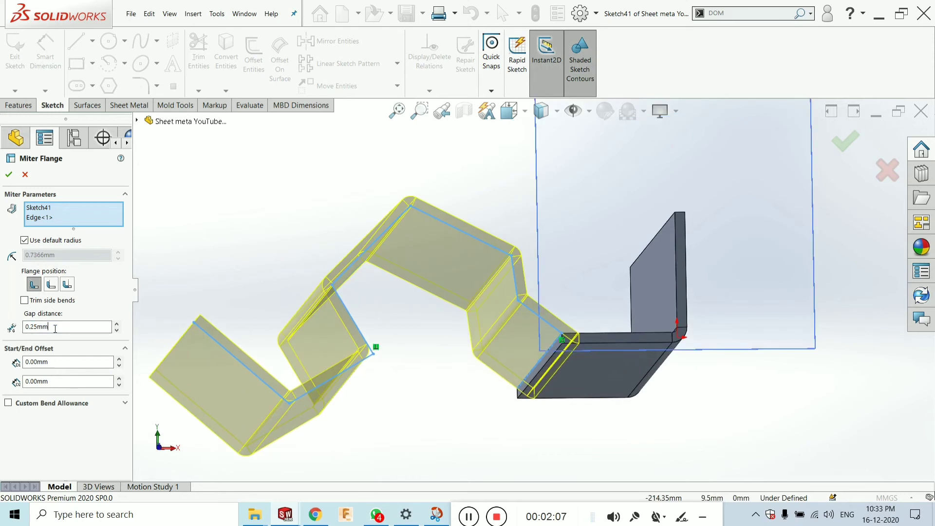
{"action": "triple_click", "coordinate": [53, 327]}
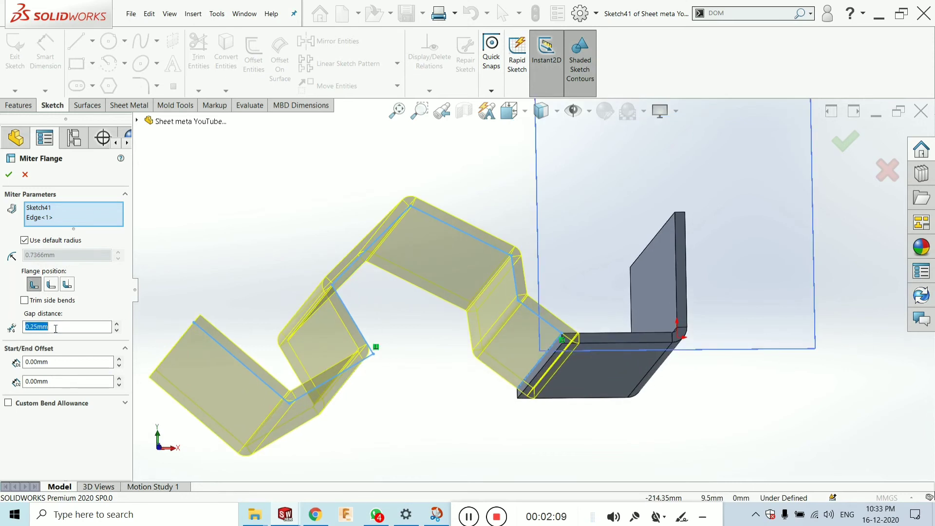
{"action": "type", "text": "1.00mm"}
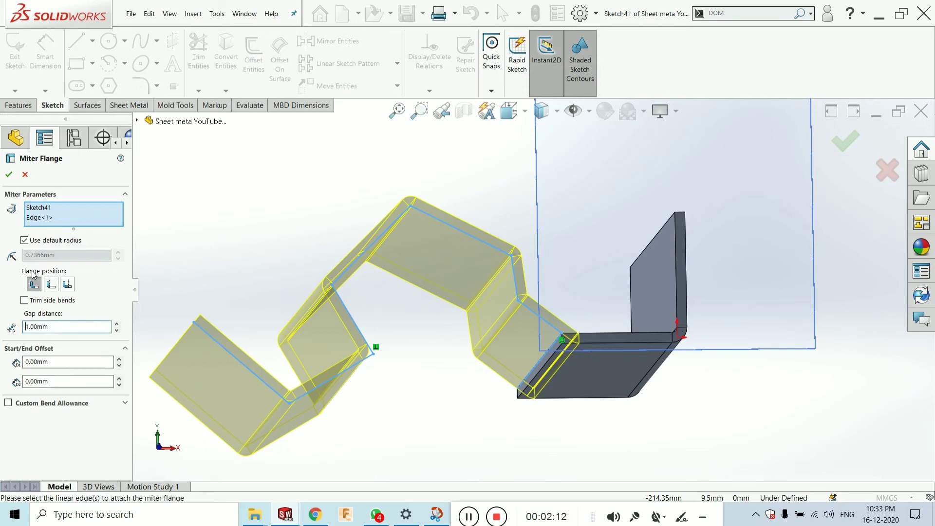
{"action": "left_click", "coordinate": [24, 240]}
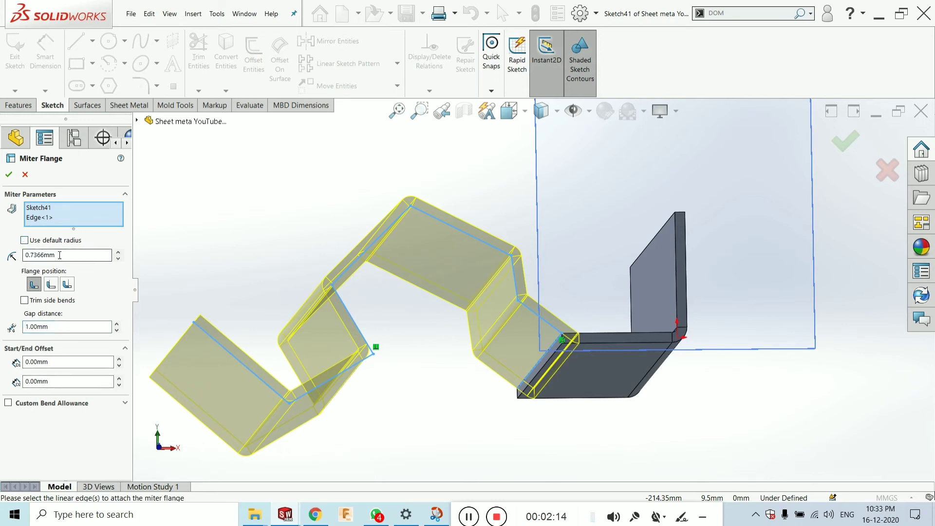
{"action": "type", "text": "2.00mm"}
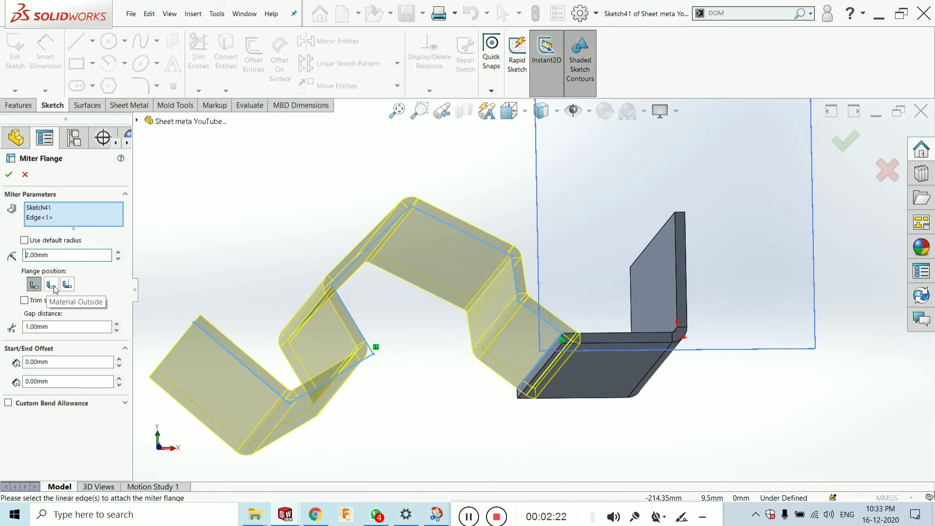
{"action": "left_click", "coordinate": [51, 285]}
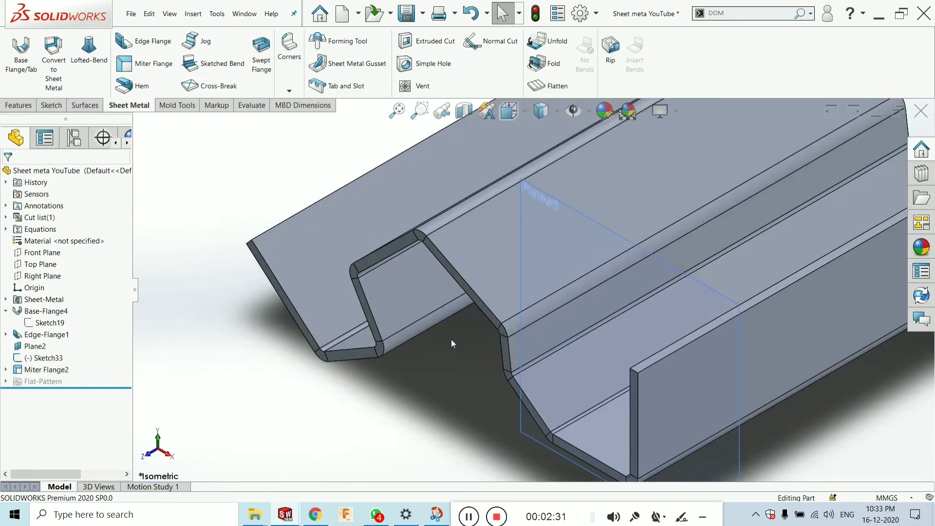
{"action": "mouse_move", "coordinate": [163, 65]}
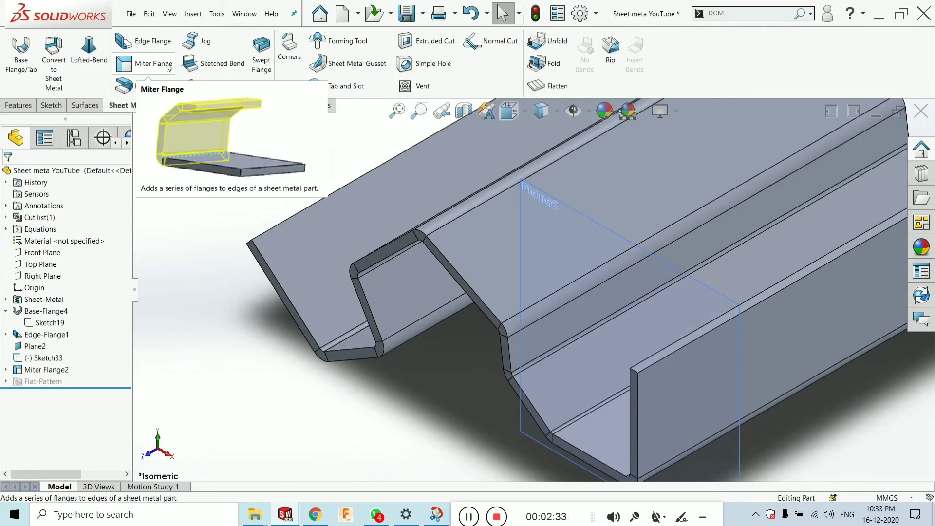
{"action": "mouse_move", "coordinate": [292, 294]}
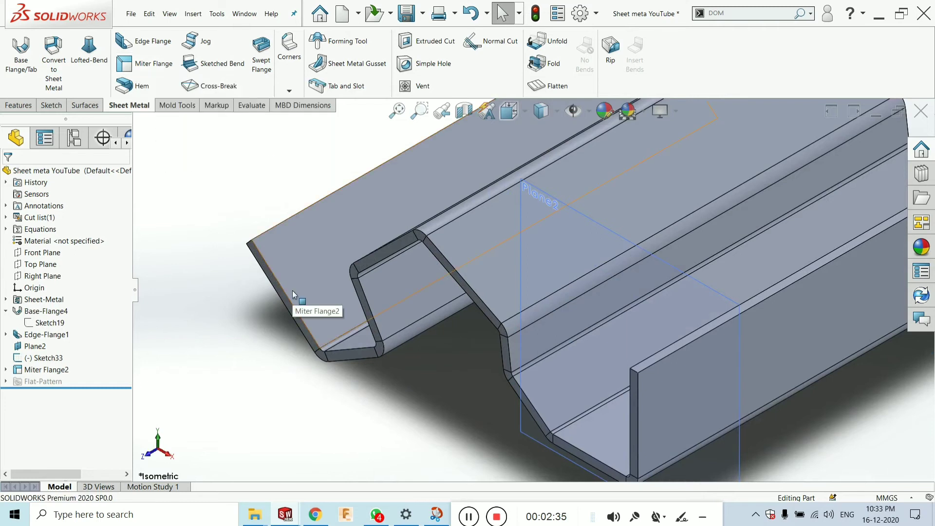
{"action": "mouse_move", "coordinate": [573, 110]}
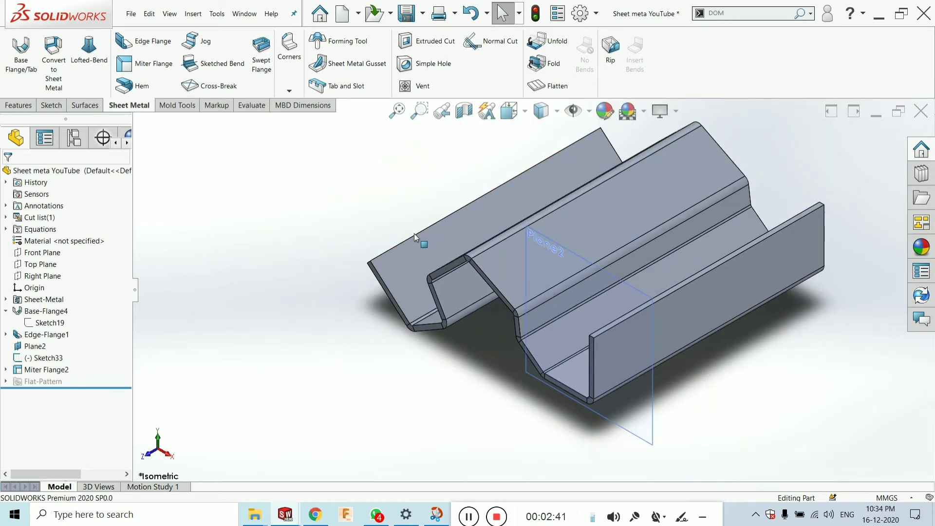
{"action": "mouse_move", "coordinate": [417, 236]}
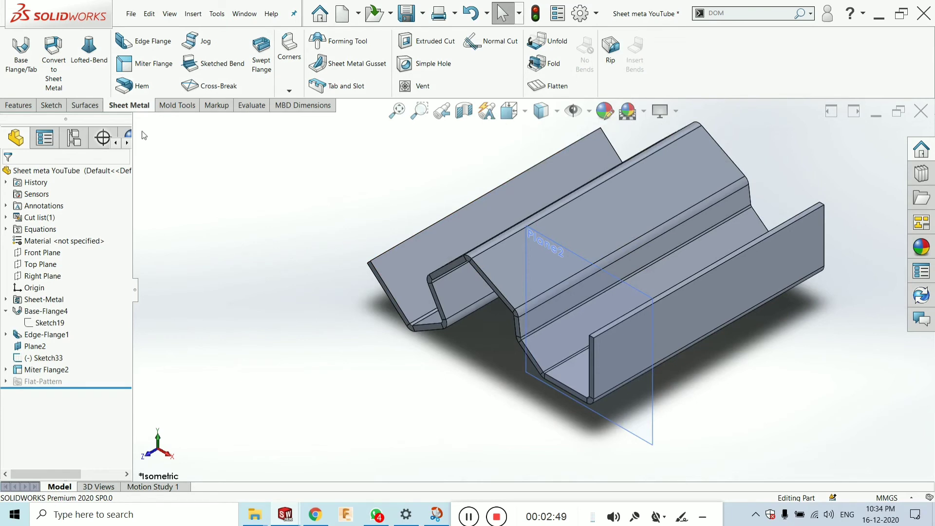
{"action": "mouse_move", "coordinate": [151, 65]}
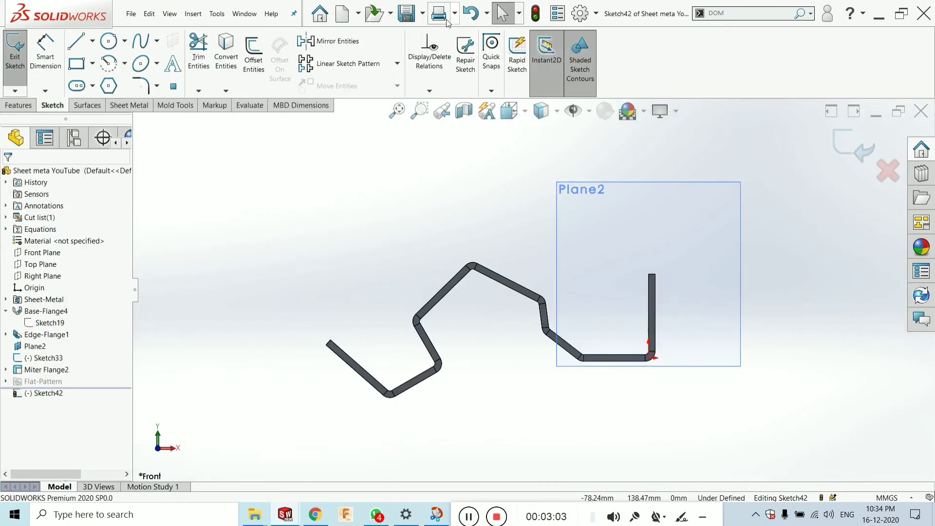
{"action": "mouse_move", "coordinate": [76, 41]}
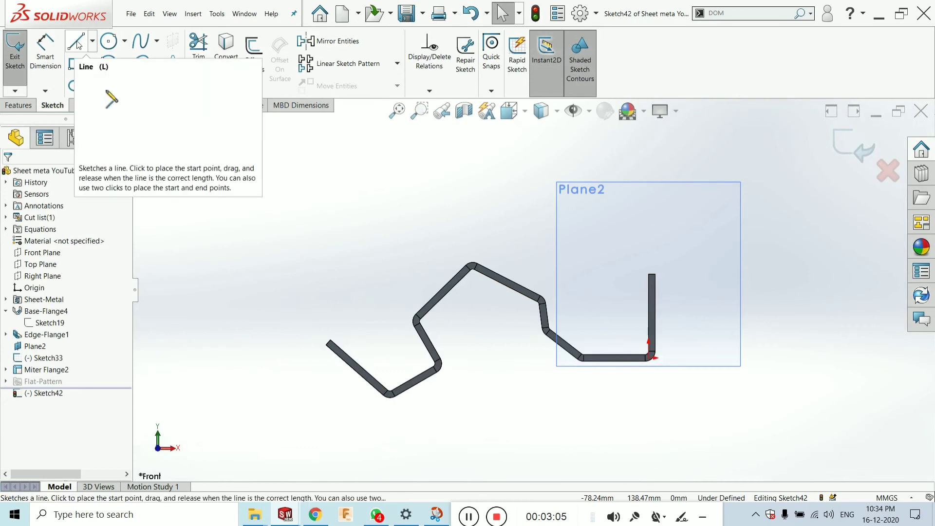
Draw the zigzag open profile on Plane2 with consecutive Line segments
{"action": "left_click", "coordinate": [75, 40]}
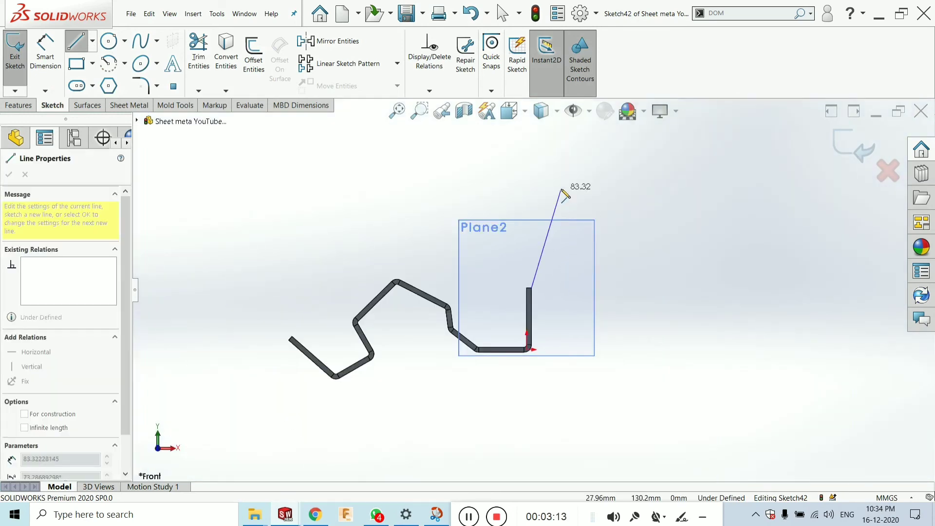
{"action": "left_click_drag", "start_coordinate": [564, 194], "coordinate": [455, 267]}
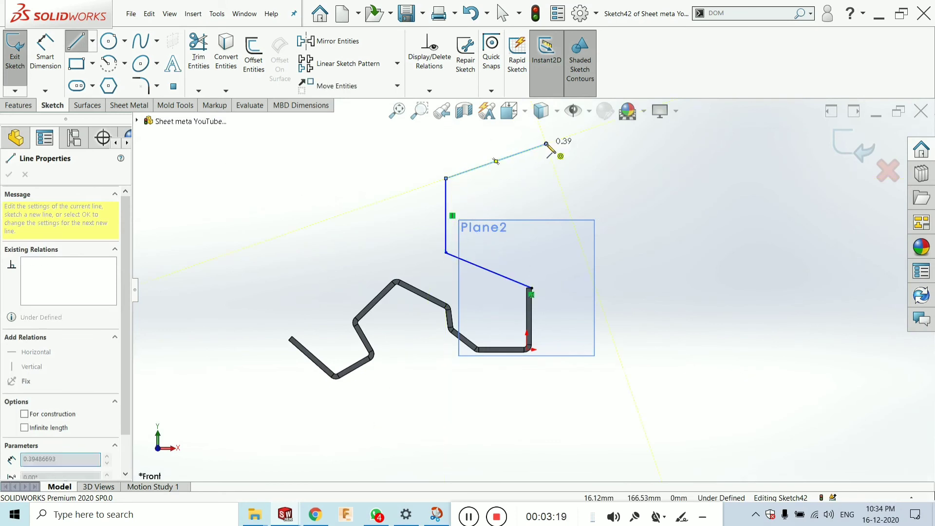
{"action": "left_click_drag", "start_coordinate": [545, 149], "coordinate": [618, 152]}
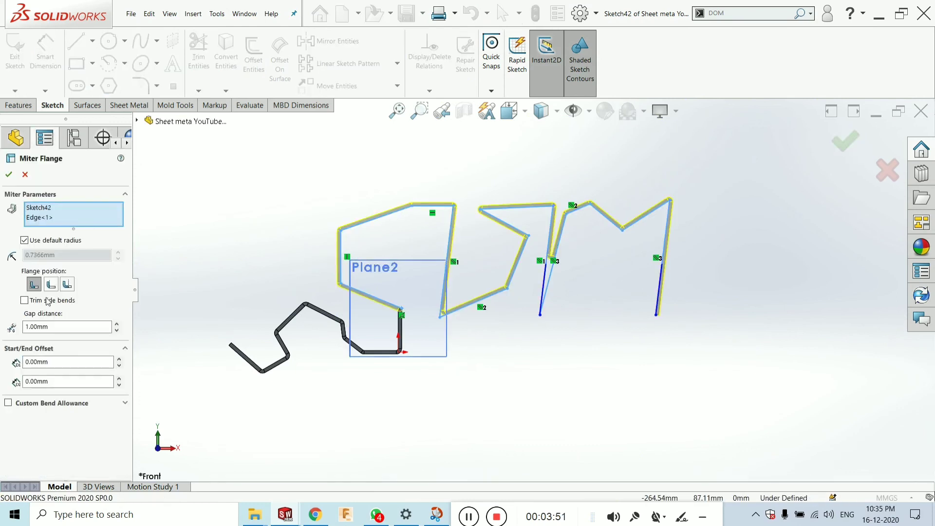
Give the second miter flange a custom 1.00mm bend radius and confirm it
{"action": "left_click", "coordinate": [24, 240]}
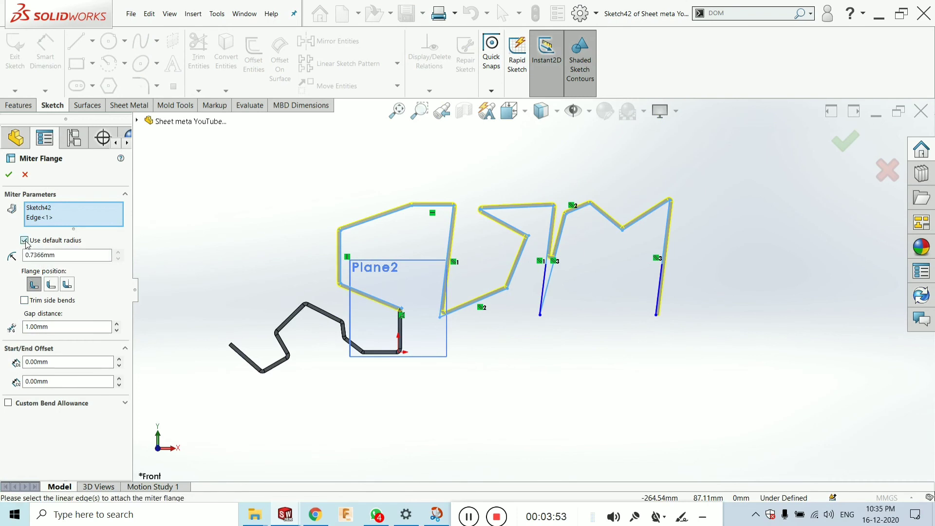
{"action": "left_click", "coordinate": [24, 240]}
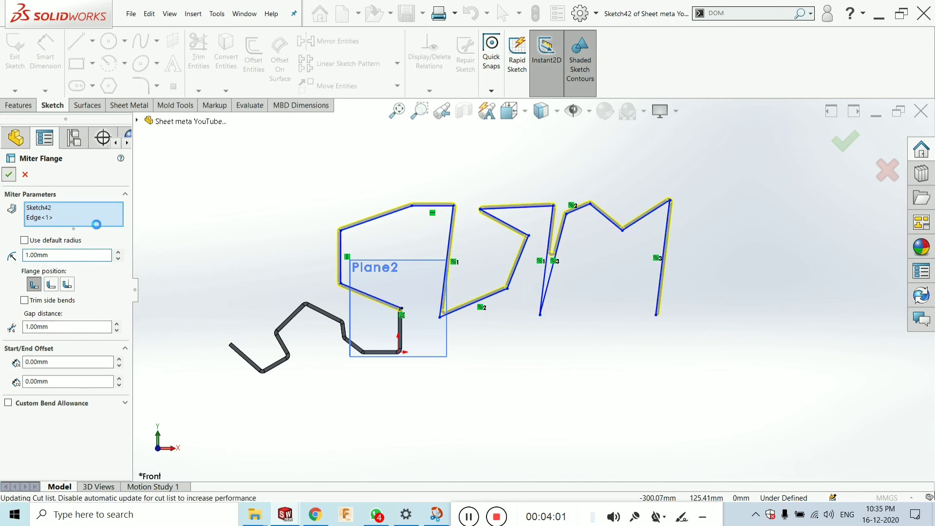
{"action": "left_click", "coordinate": [9, 175]}
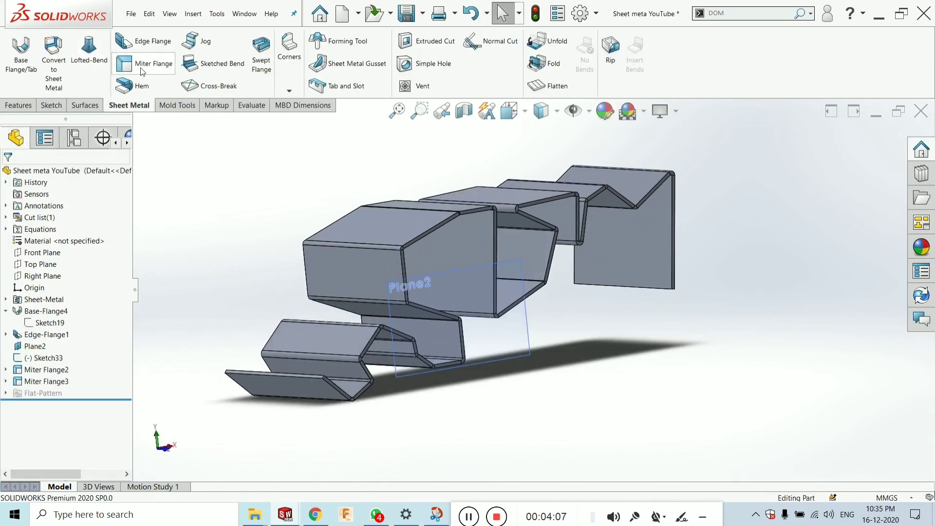
{"action": "mouse_move", "coordinate": [131, 70]}
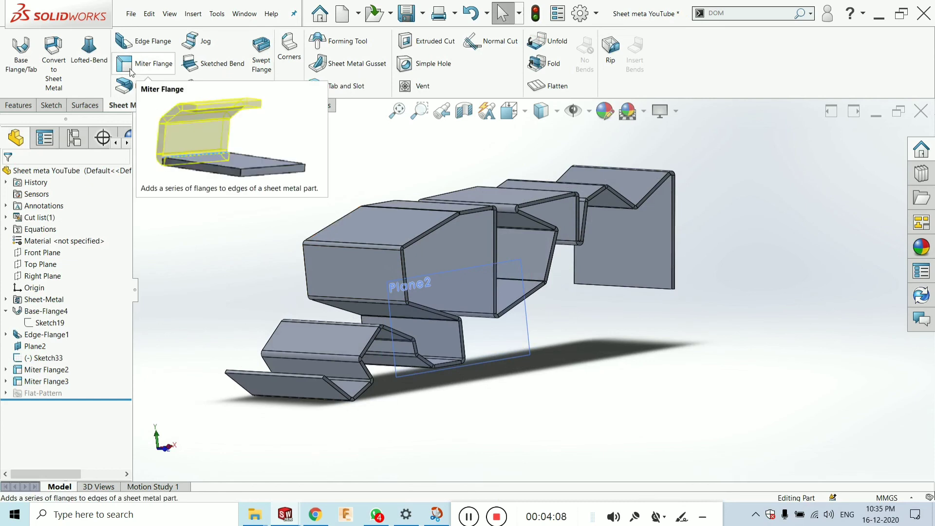
{"action": "mouse_move", "coordinate": [228, 223]}
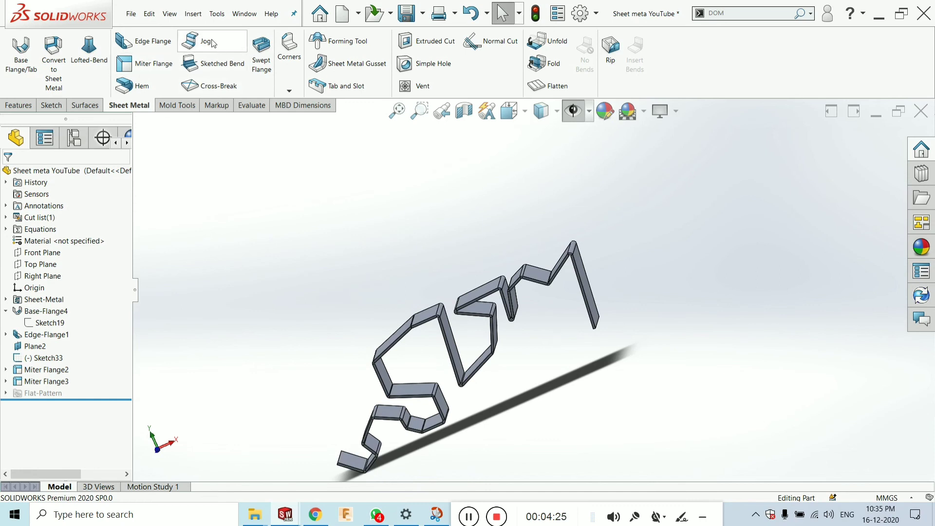
{"action": "mouse_move", "coordinate": [205, 44]}
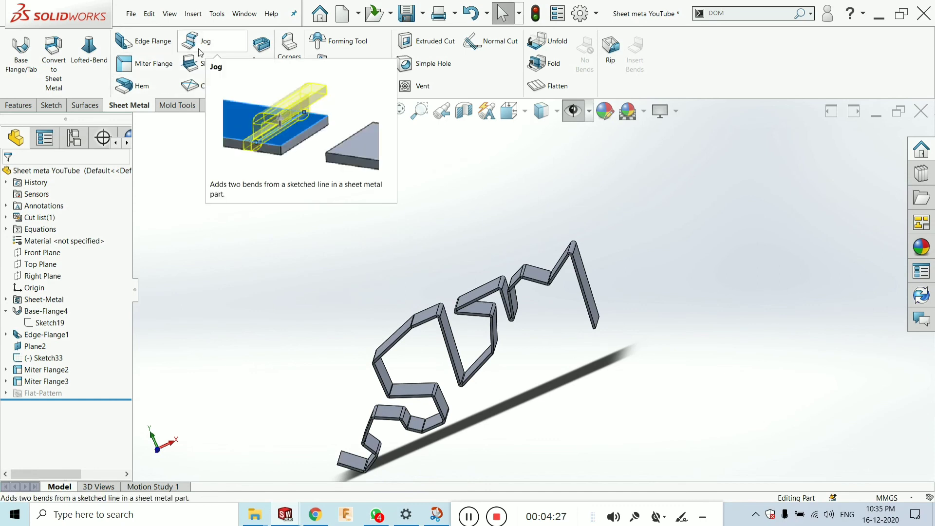
{"action": "mouse_move", "coordinate": [203, 51]}
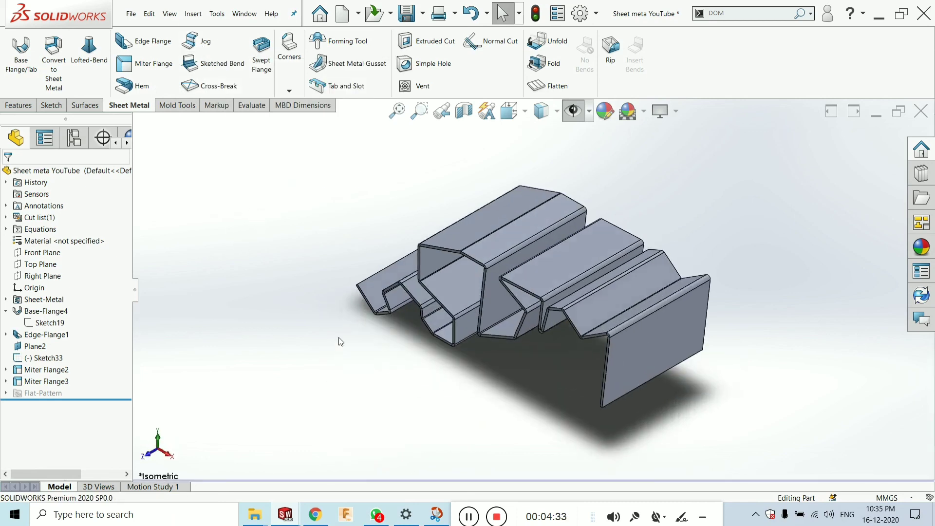
{"action": "left_click", "coordinate": [437, 514]}
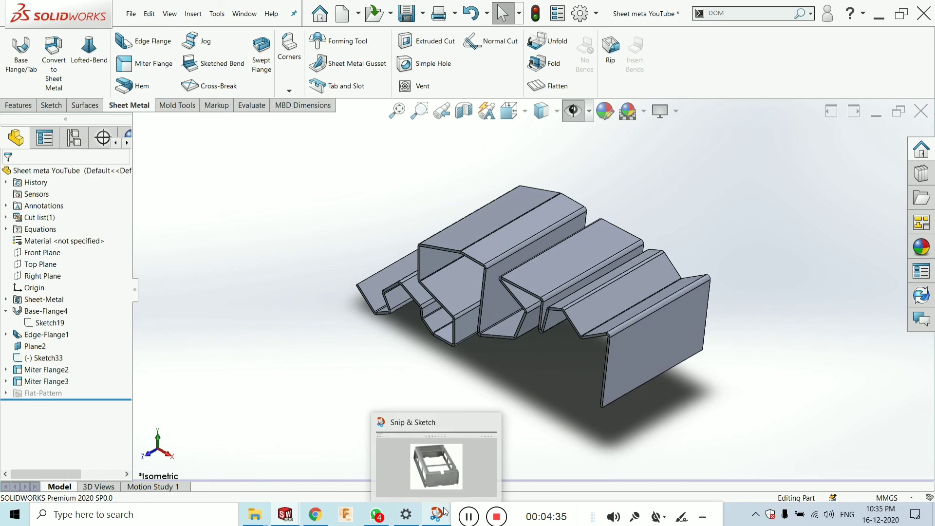
{"action": "left_click", "coordinate": [315, 514]}
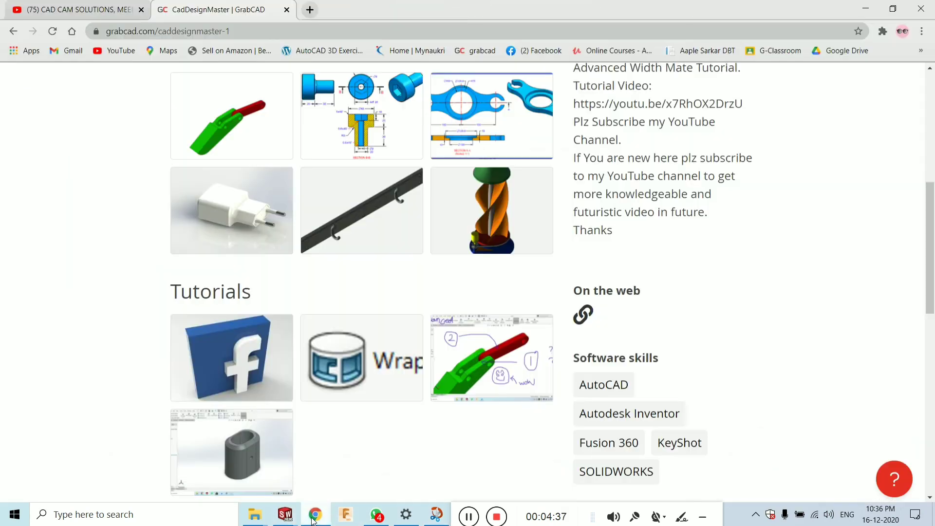
{"action": "left_click", "coordinate": [73, 9]}
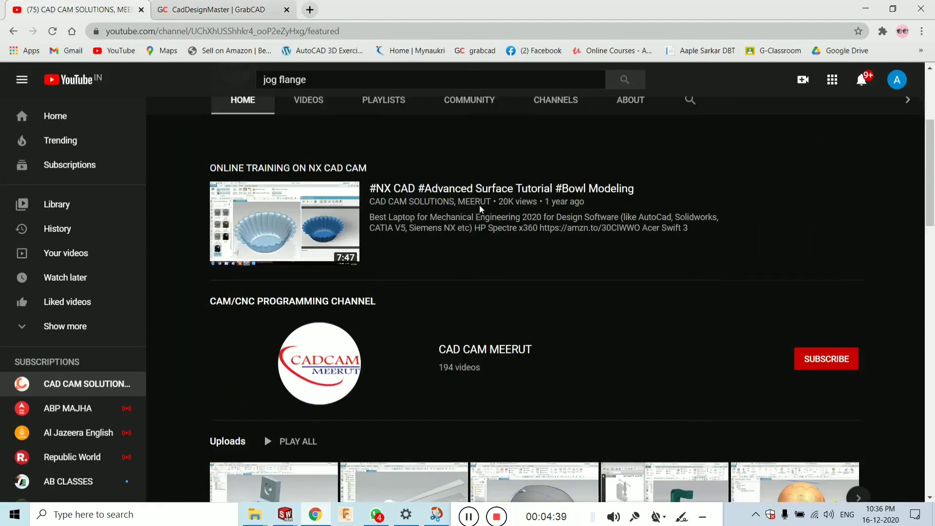
{"action": "left_click", "coordinate": [226, 9]}
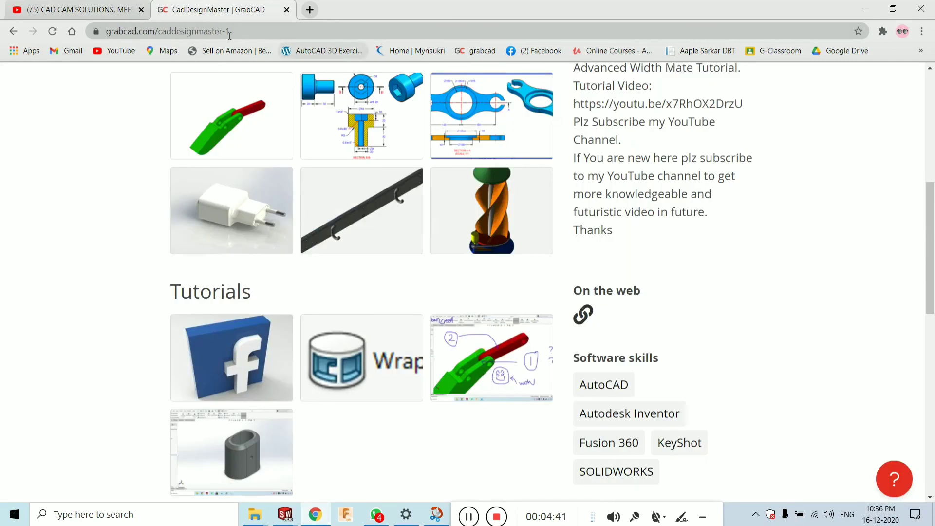
{"action": "mouse_move", "coordinate": [164, 15]}
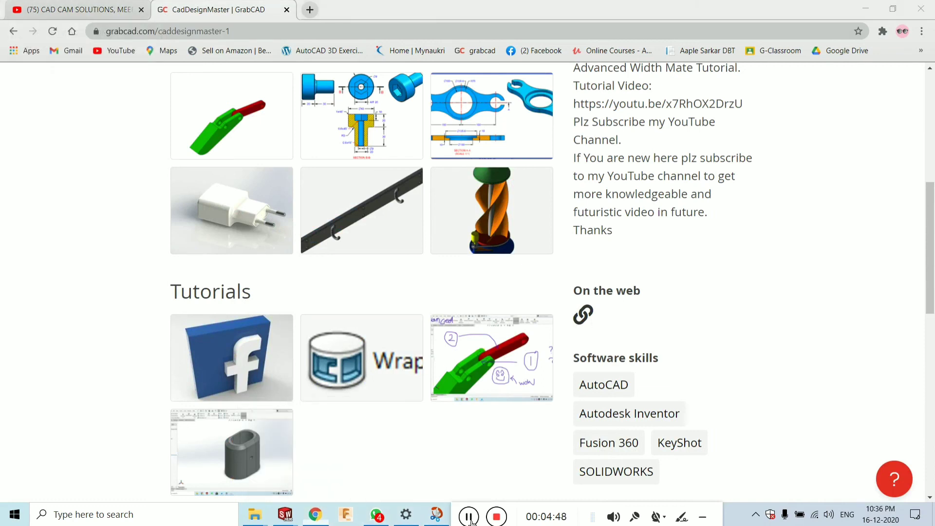
{"action": "left_click", "coordinate": [287, 515]}
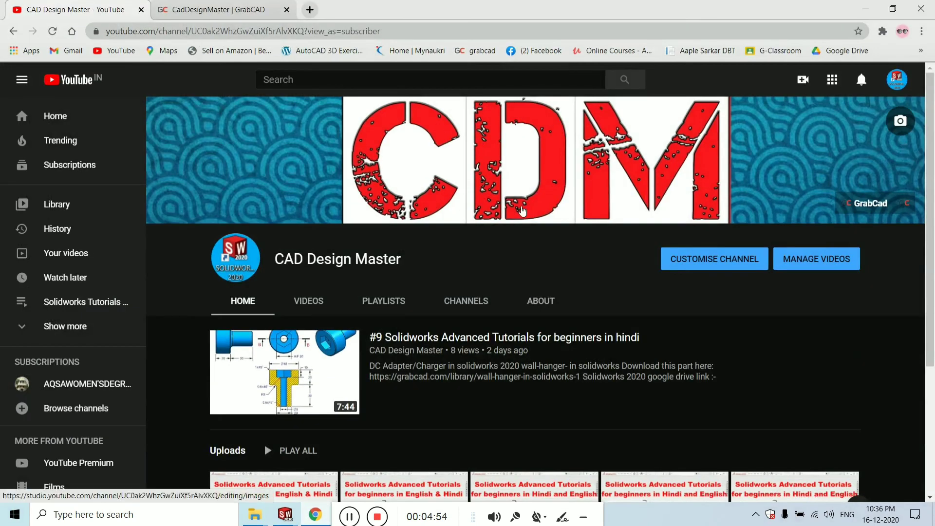
{"action": "mouse_move", "coordinate": [511, 292]}
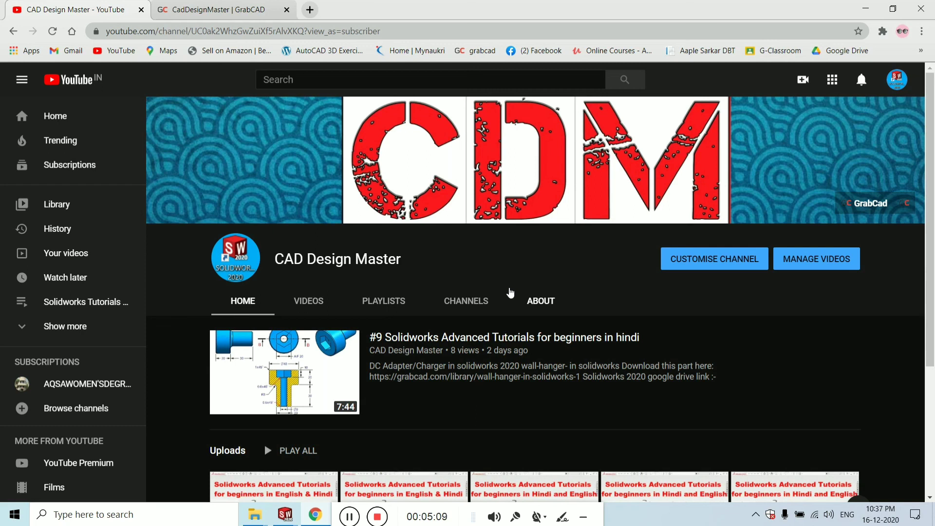
{"action": "mouse_move", "coordinate": [347, 429]}
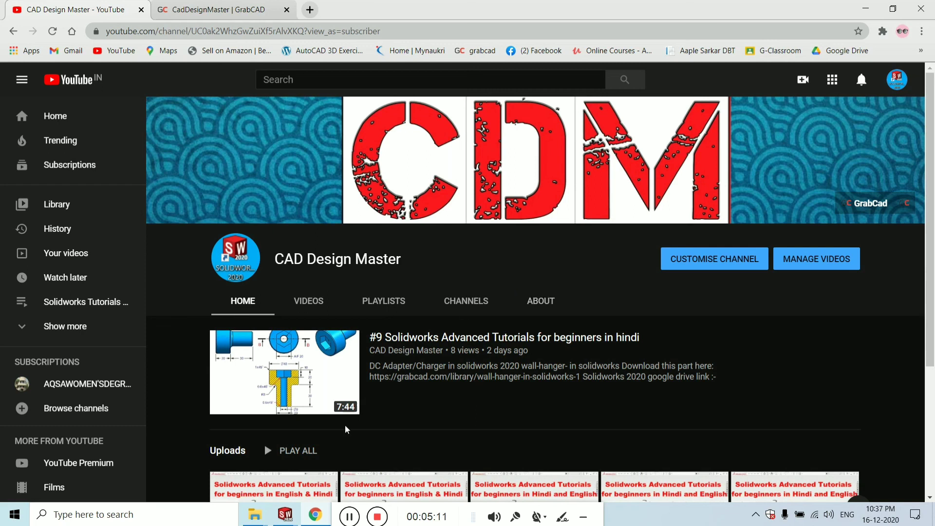
{"action": "left_click", "coordinate": [284, 515]}
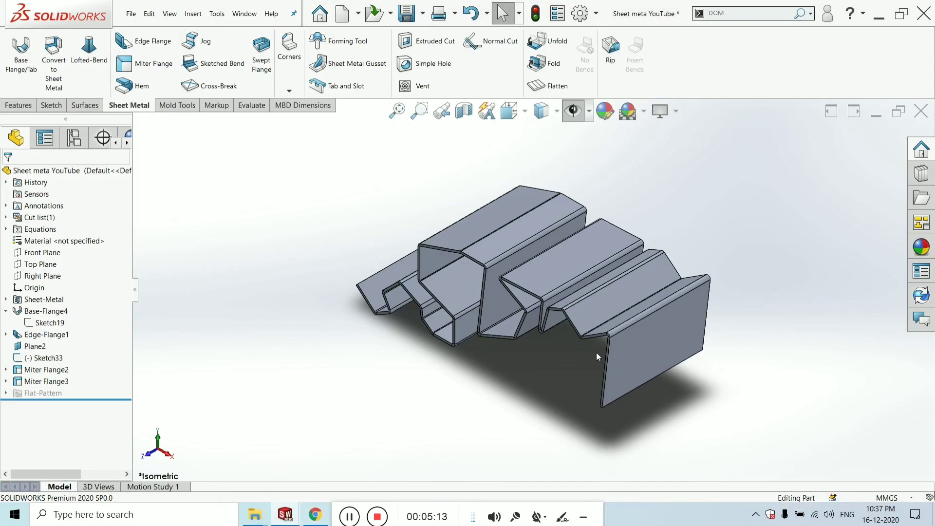
{"action": "left_click_drag", "start_coordinate": [597, 357], "coordinate": [537, 292]}
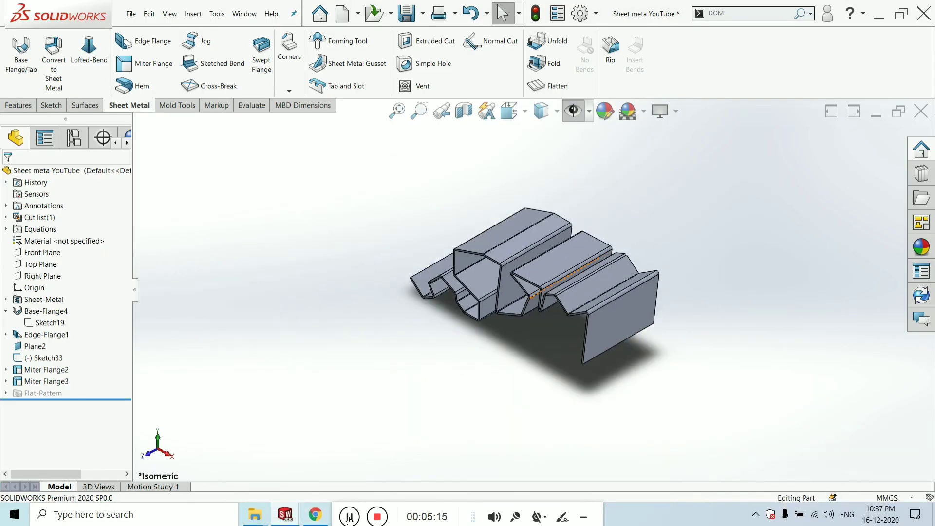